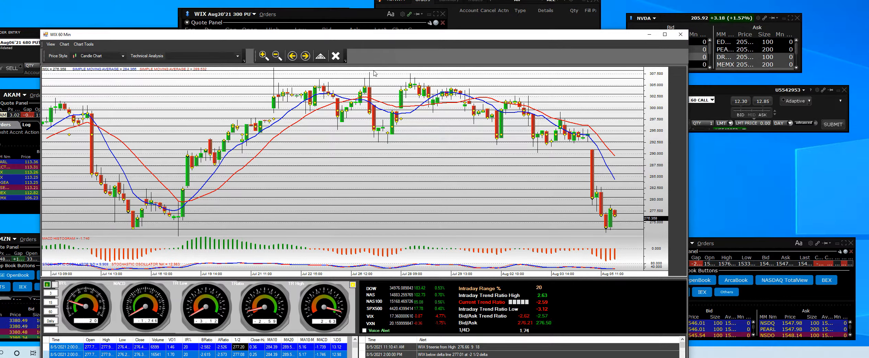
{"action": "mouse_move", "coordinate": [496, 79]}
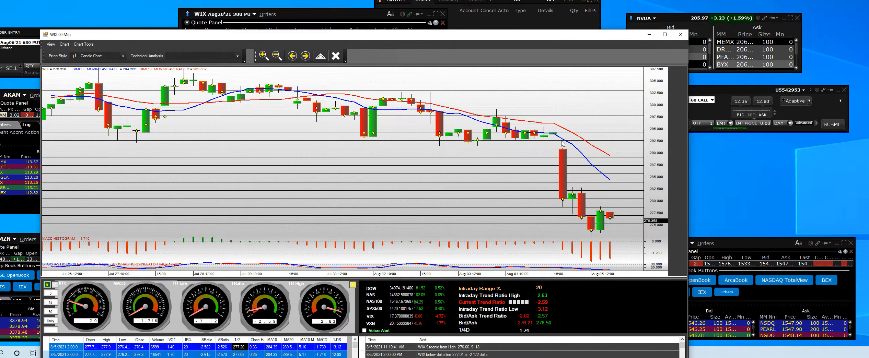
{"action": "mouse_move", "coordinate": [563, 196]}
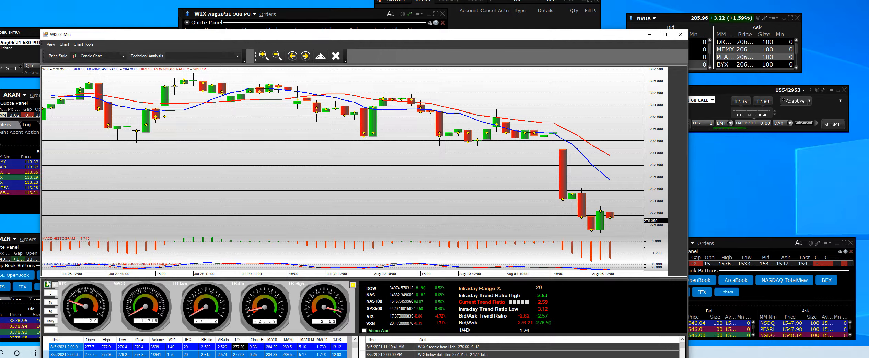
Step: Zoom the WIX 60-minute chart onto the July 26–August 5 bars ending at the selloff
{"action": "left_click", "coordinate": [49, 71]}
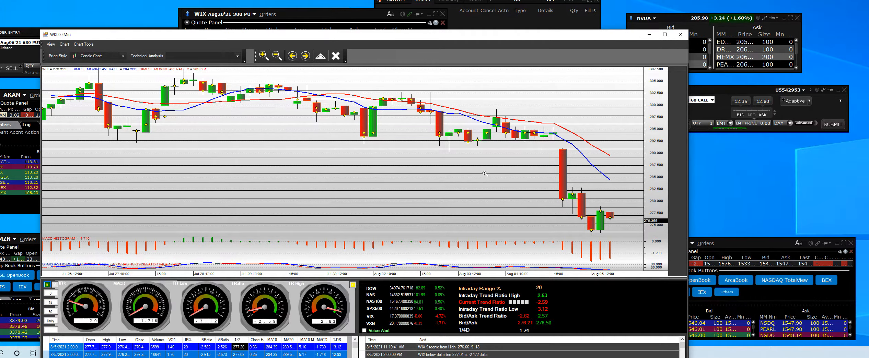
{"action": "mouse_move", "coordinate": [623, 220]}
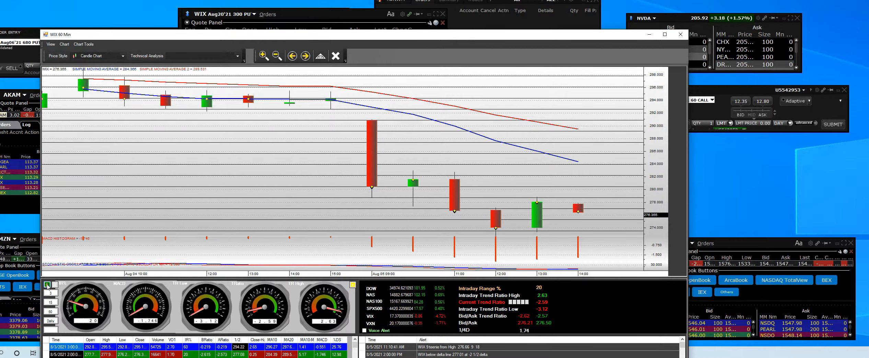
Step: Display the Brain panel's Bid/Ask Trend Ratio and Trend Ratio Full Delta for WIX
{"action": "left_click", "coordinate": [48, 71]}
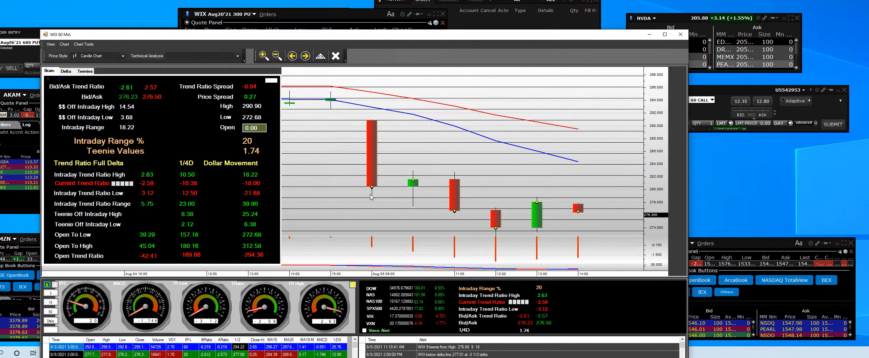
{"action": "mouse_move", "coordinate": [231, 151]}
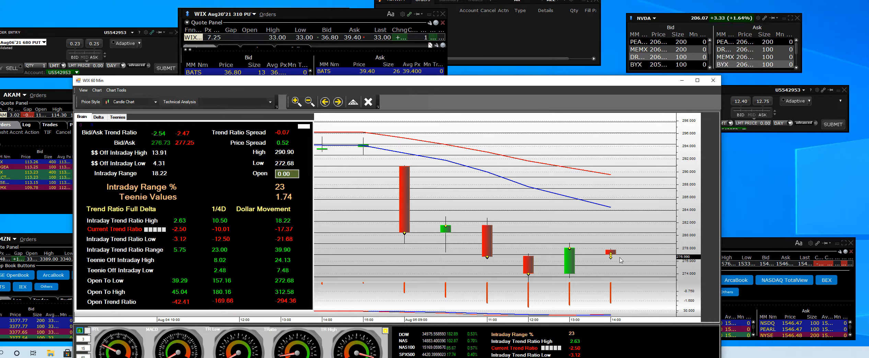
{"action": "mouse_move", "coordinate": [606, 283]}
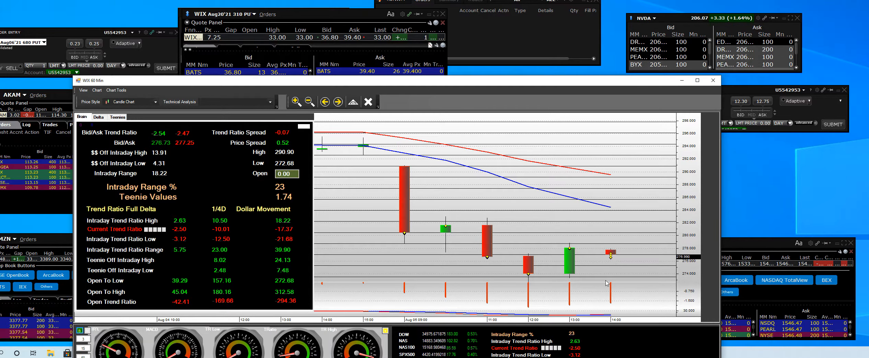
{"action": "mouse_move", "coordinate": [596, 270]}
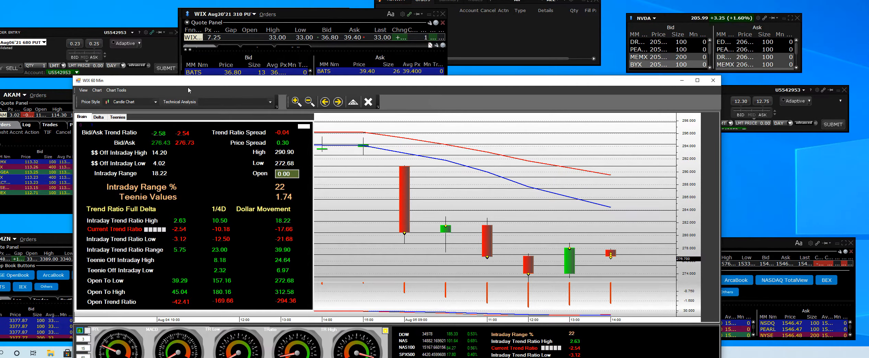
{"action": "mouse_move", "coordinate": [213, 151]}
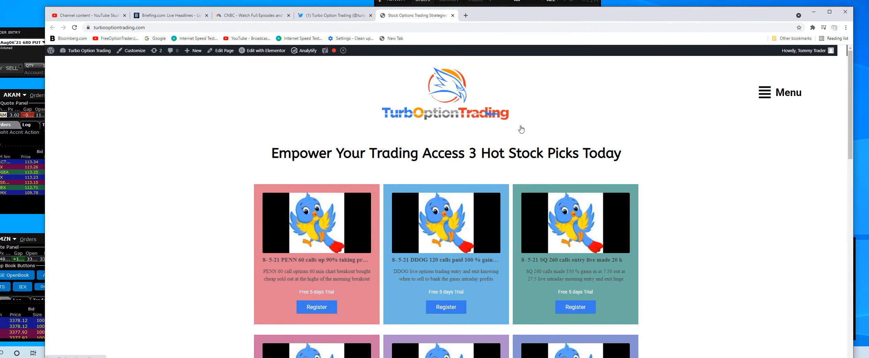
{"action": "mouse_move", "coordinate": [458, 287]}
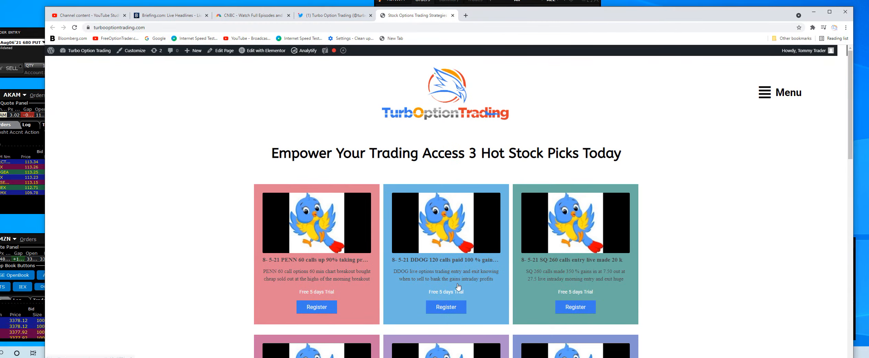
{"action": "mouse_move", "coordinate": [546, 279]}
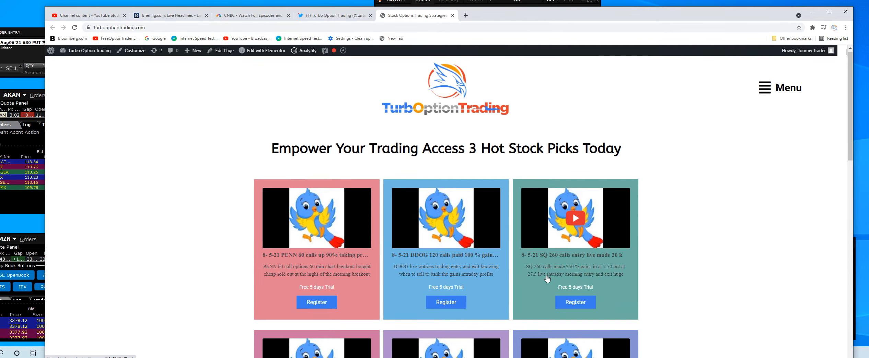
Step: Reveal more stock-pick cards (HOOD, AMGN, DDS, NOW, FSLY, MELI, ETSY, ROKU) via Load more
{"action": "scroll", "scroll_direction": "down", "scroll_amount": 3}
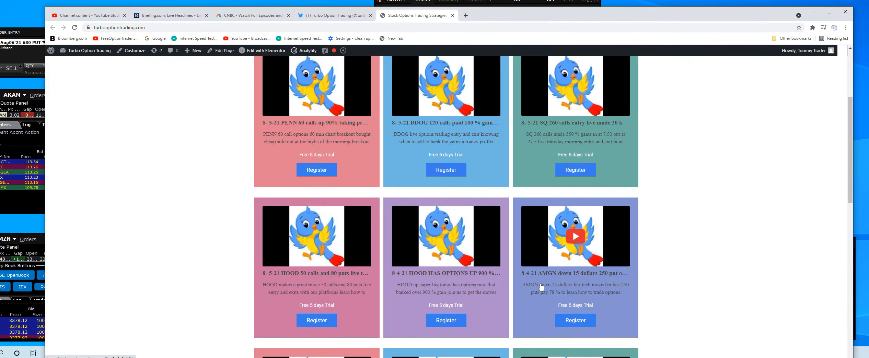
{"action": "scroll", "scroll_direction": "down", "scroll_amount": 3}
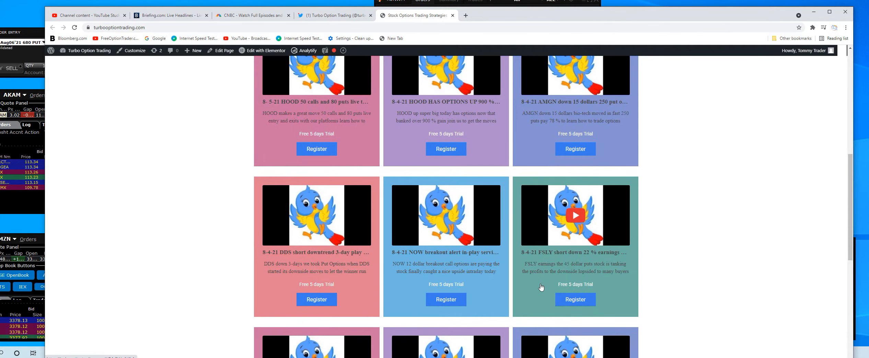
{"action": "scroll", "scroll_direction": "down", "scroll_amount": 3}
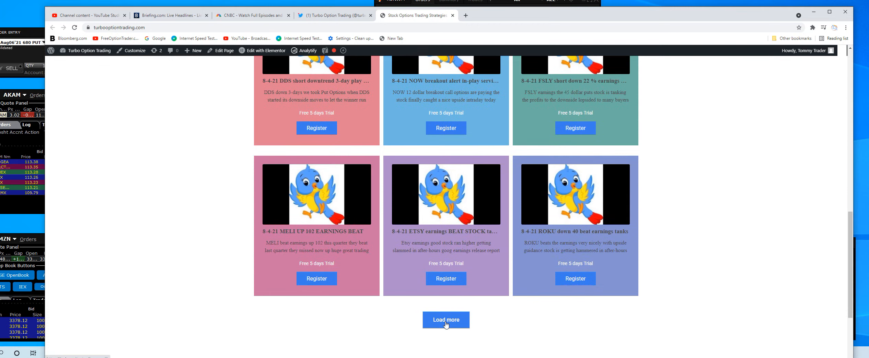
{"action": "left_click", "coordinate": [445, 319]}
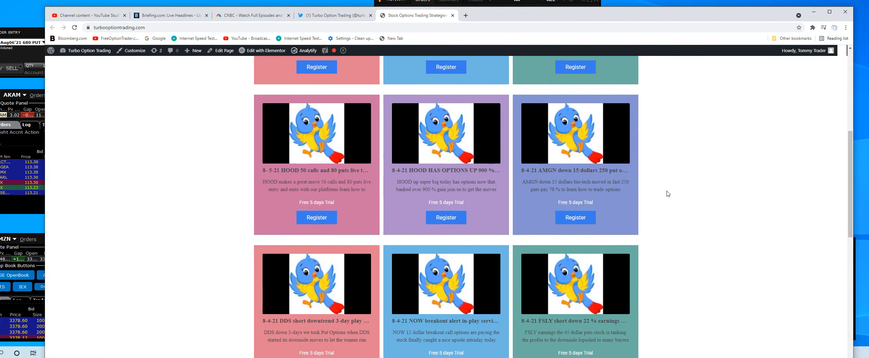